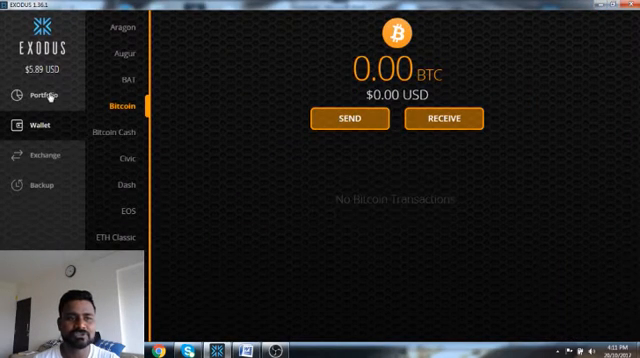
- Switch from the Bitcoin wallet to the Portfolio overview showing $5.89, all in Ethereum
left_click(40, 94)
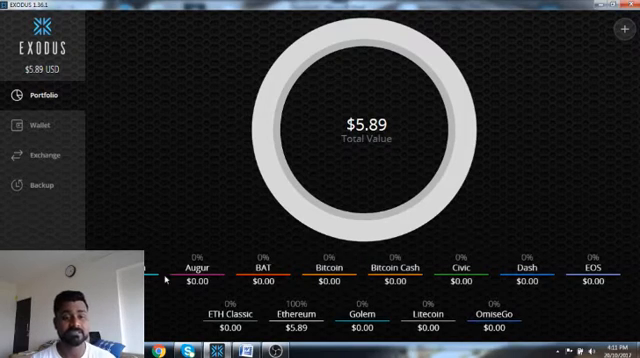
mouse_move(478, 281)
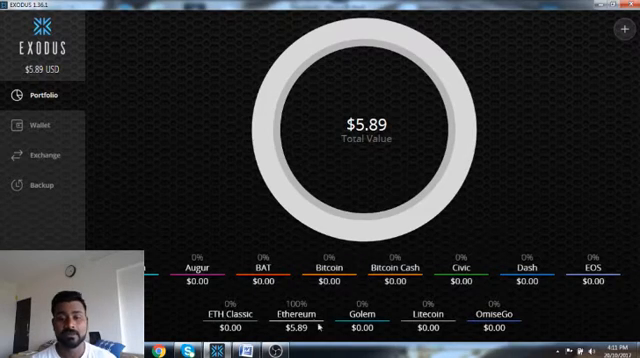
mouse_move(98, 48)
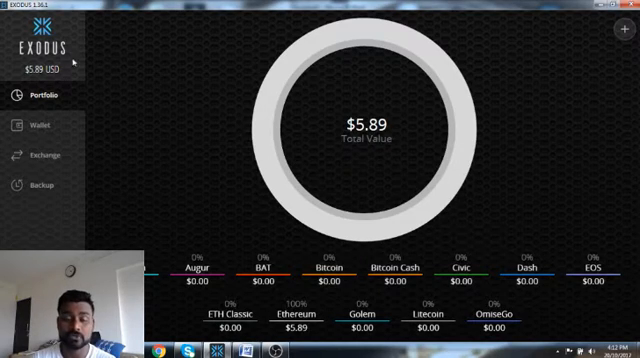
mouse_move(521, 32)
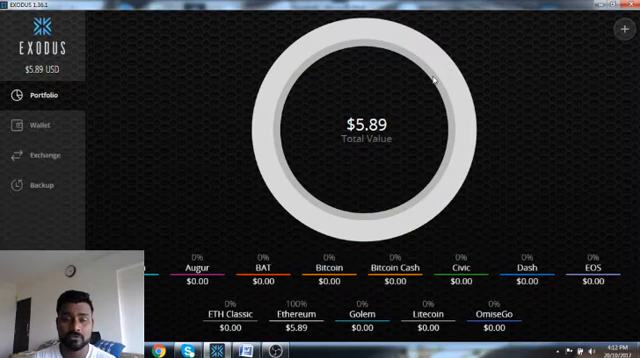
mouse_move(370, 118)
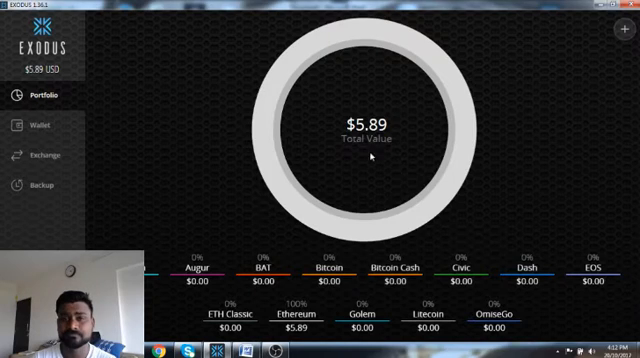
mouse_move(330, 62)
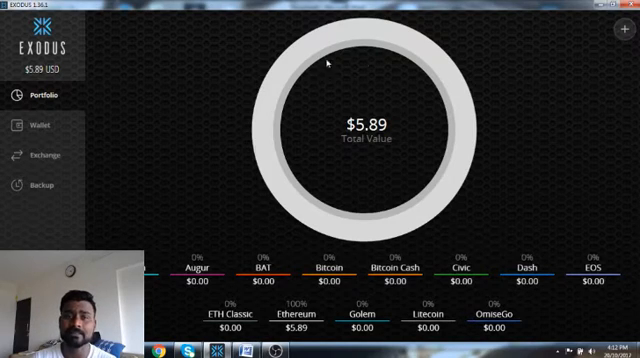
mouse_move(188, 57)
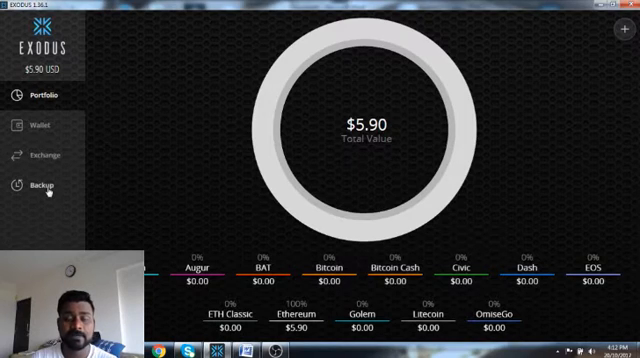
mouse_move(493, 36)
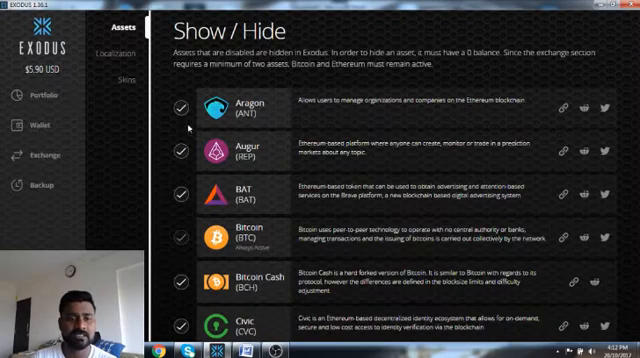
- Scroll down the Show/Hide assets list toward Decred, Gnosis and SALT
scroll("down", 3)
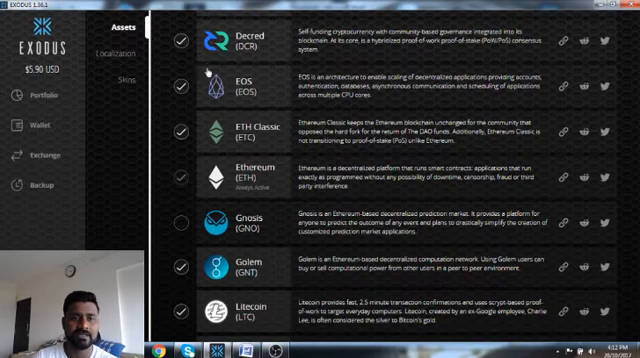
scroll("down", 3)
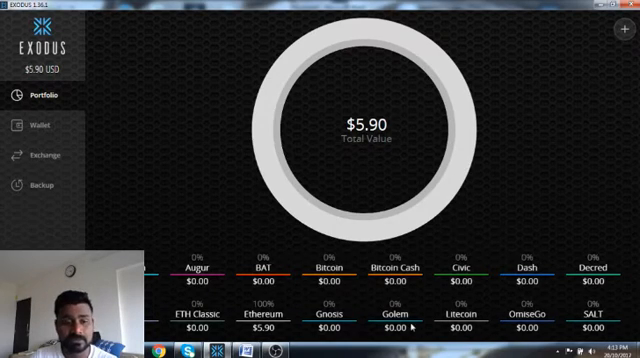
mouse_move(338, 300)
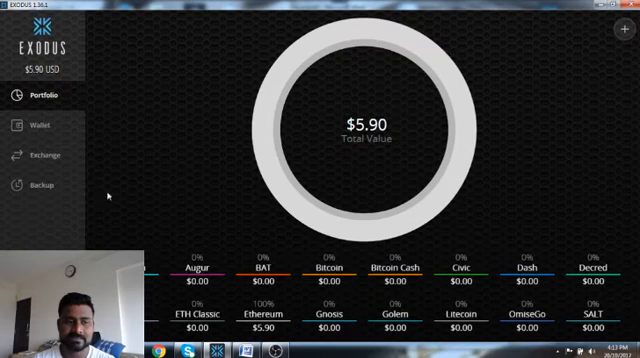
mouse_move(40, 183)
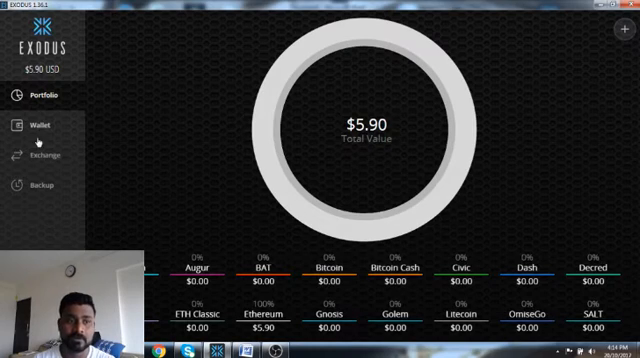
mouse_move(372, 138)
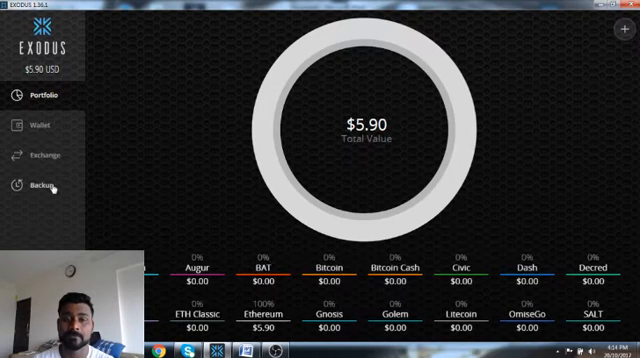
mouse_move(200, 65)
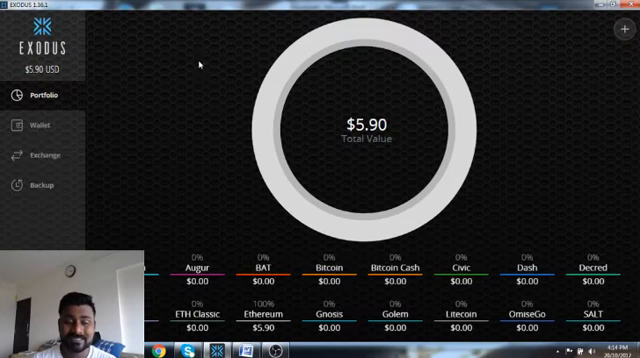
mouse_move(80, 170)
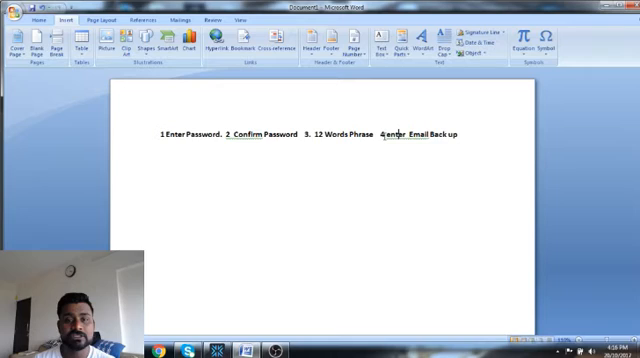
- Drag across a line of the backup-steps text in the Word document
left_click_drag(384, 138, 458, 138)
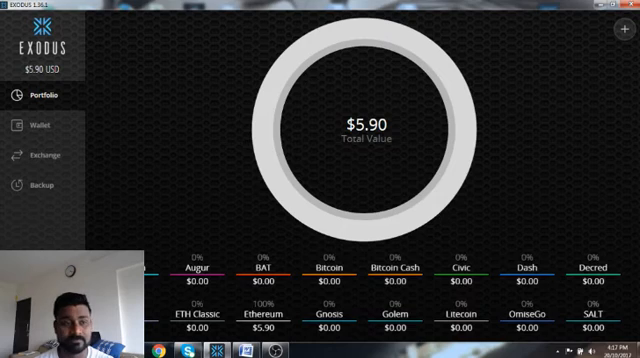
- Open the Wallet section, landing on the empty Augur wallet (0.00 REP)
left_click(40, 124)
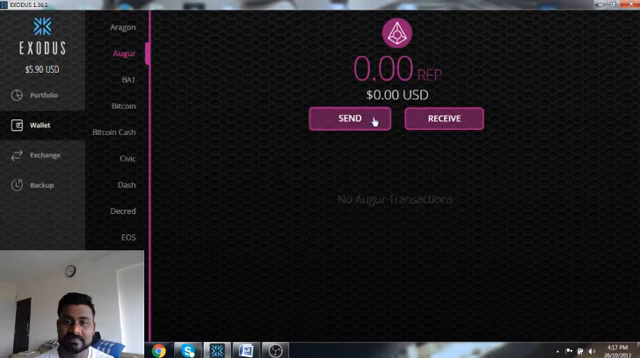
- Select Dash from the wallet coin list, showing 0.00 DASH
left_click(123, 140)
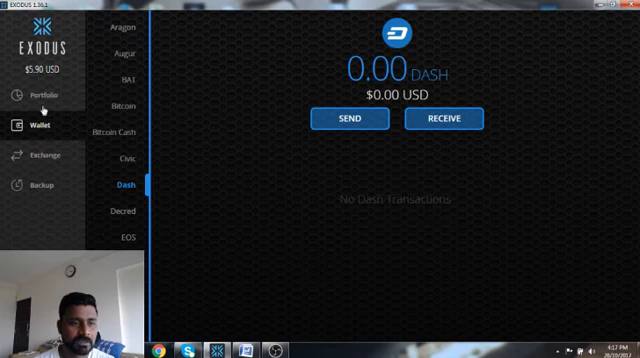
mouse_move(40, 156)
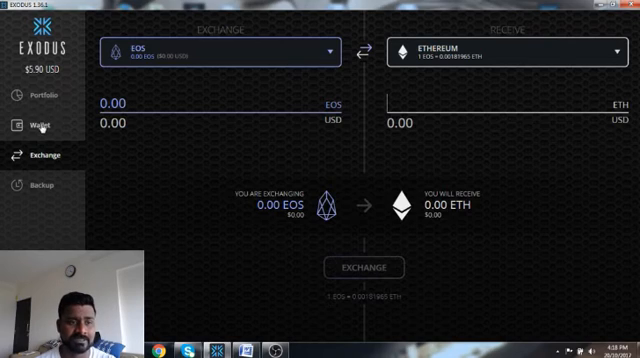
mouse_move(430, 237)
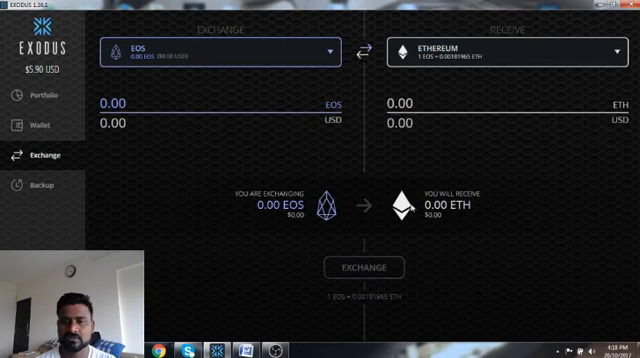
- Set the exchange to give Ethereum for EOS, at 1 ETH ≈ 530.88 EOS
left_click(400, 102)
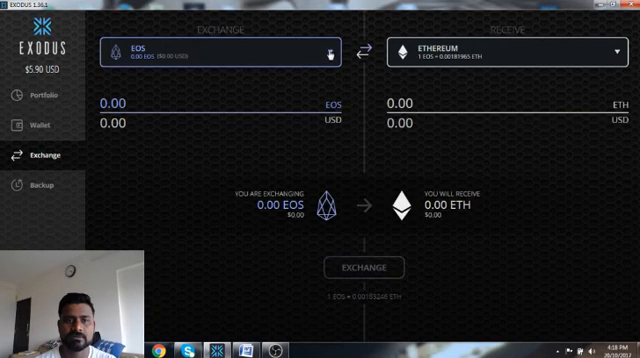
left_click(215, 52)
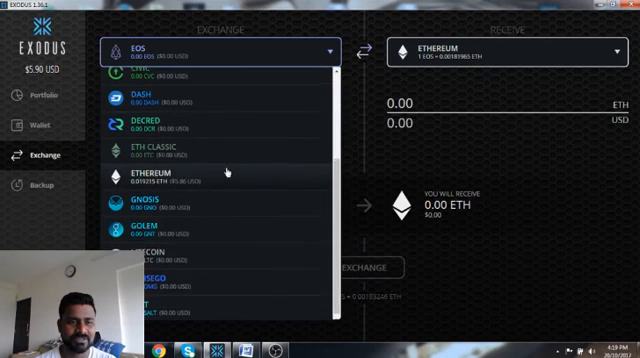
left_click(150, 173)
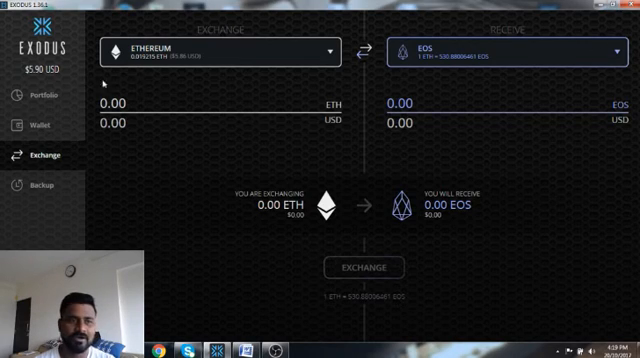
- Return to Portfolio, then open the settings' currency page showing USD
left_click(42, 95)
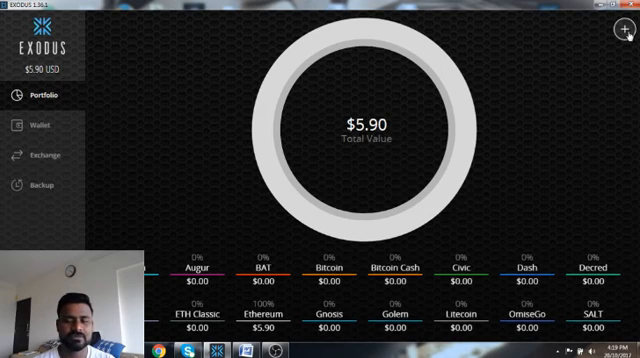
left_click(620, 28)
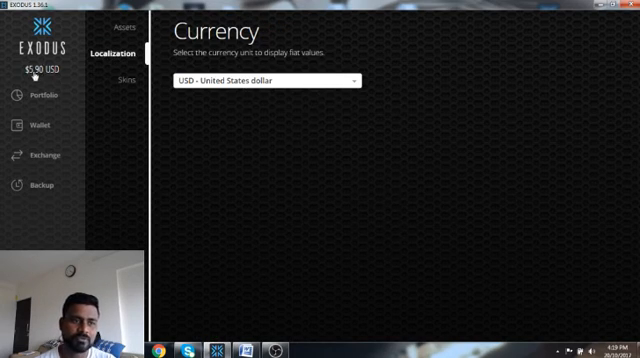
- Change the fiat currency to INR, then to GBP – British pound, giving £4.50
left_click(264, 80)
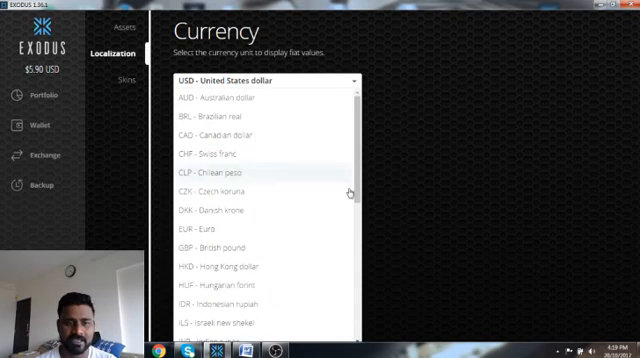
mouse_move(255, 188)
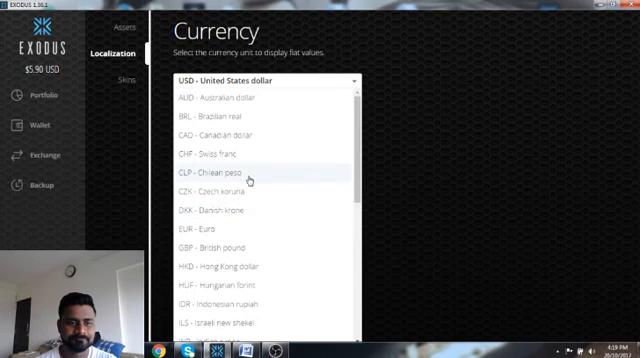
mouse_move(252, 173)
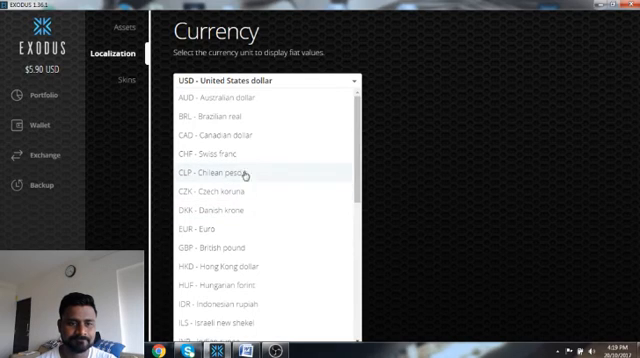
scroll("down", 3)
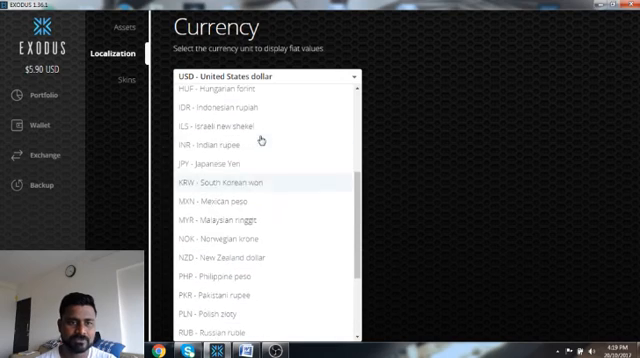
left_click(223, 139)
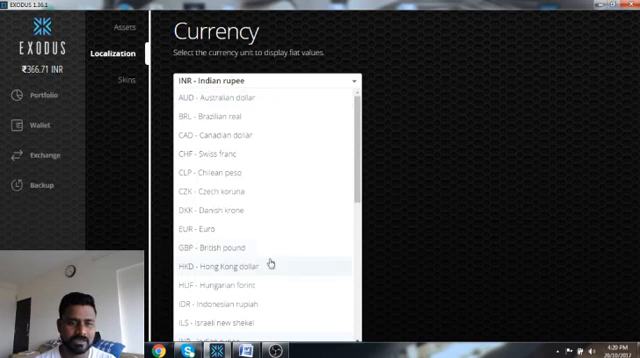
left_click(247, 247)
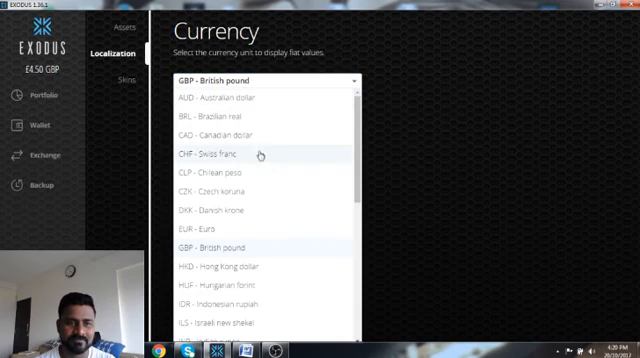
scroll("down", 3)
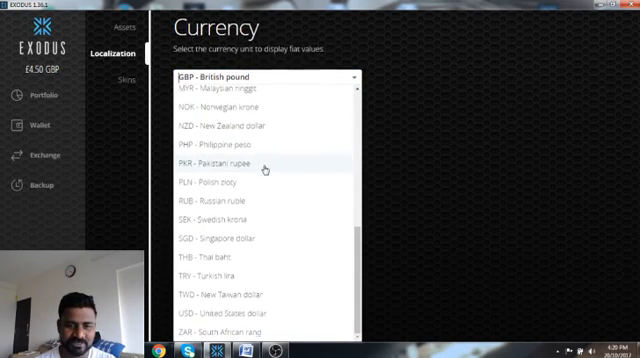
mouse_move(235, 238)
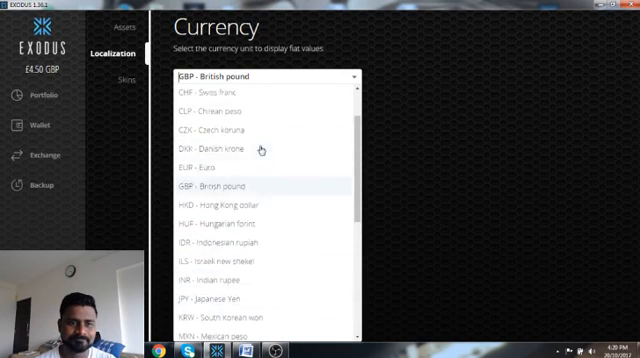
left_click(258, 188)
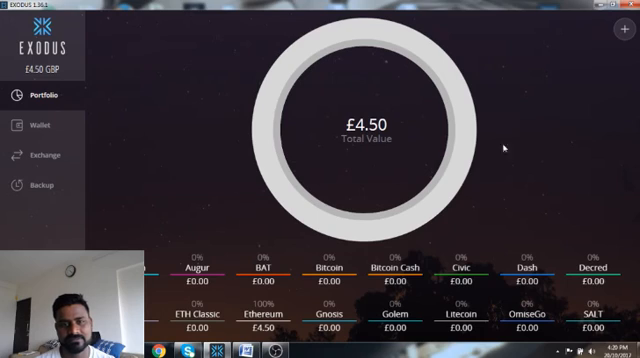
mouse_move(42, 124)
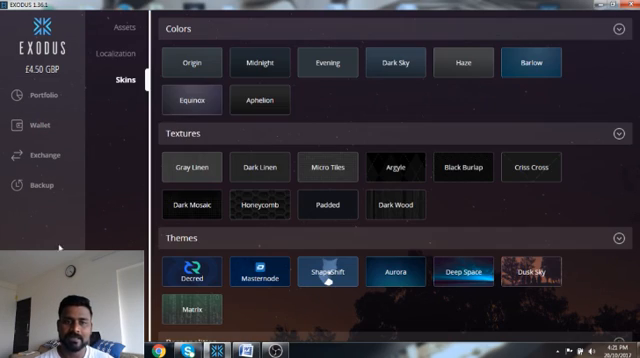
mouse_move(44, 97)
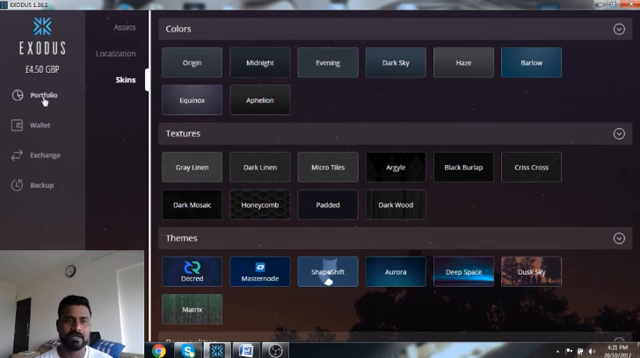
- Go back to the Portfolio overview totalling £4.50, all in Ethereum
left_click(43, 95)
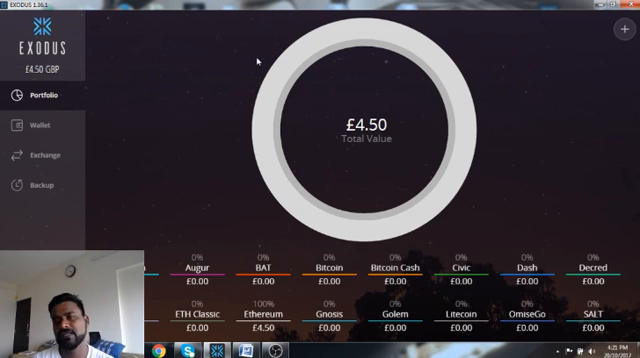
mouse_move(260, 58)
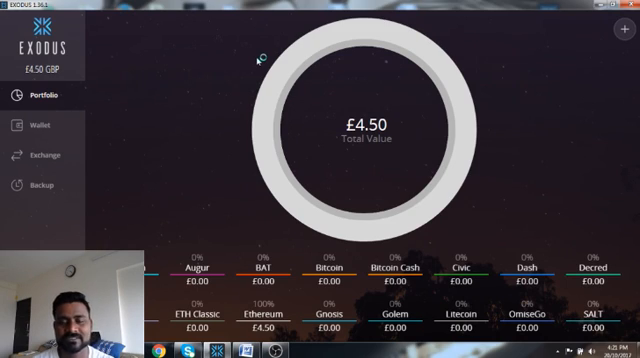